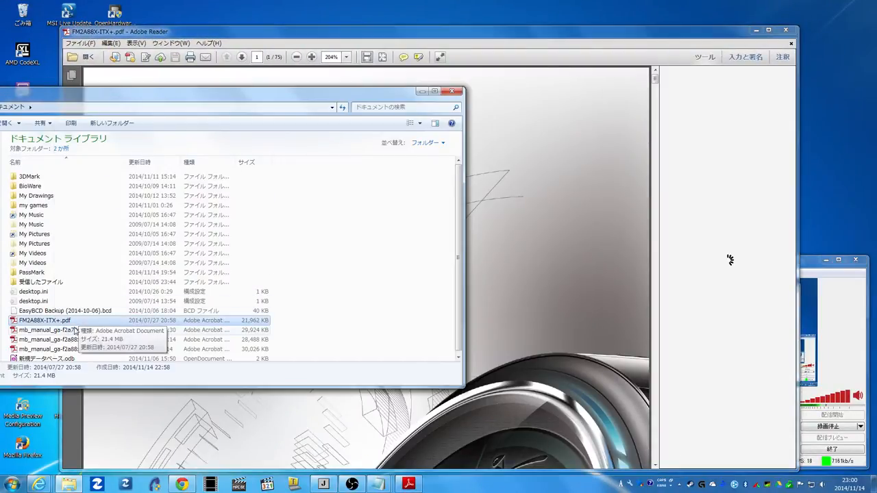
Open the Gigabyte F2A78M-D3H, F2A88XM-D3H and F2A88XN-WIFI manual PDFs from Documents.
double_click(51, 331)
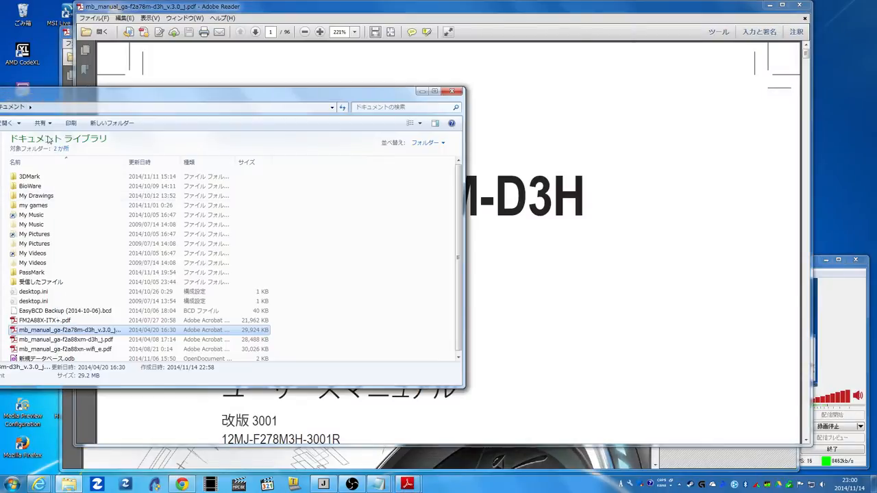
double_click(55, 339)
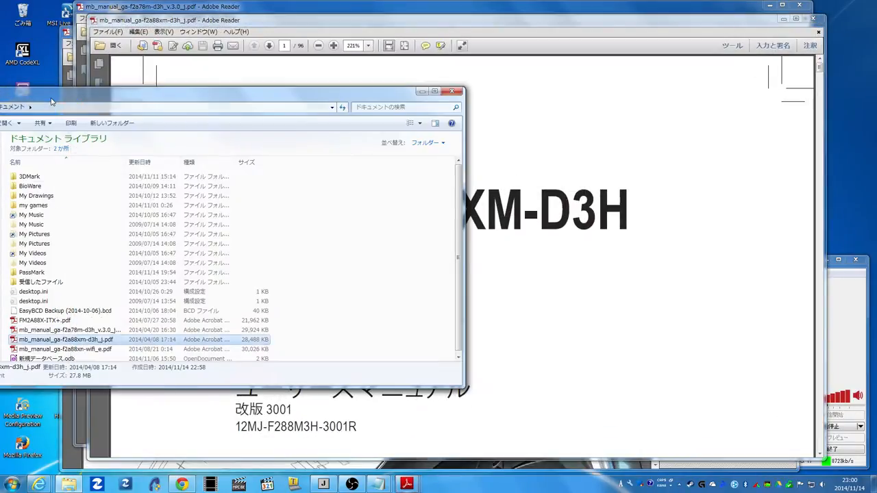
double_click(55, 347)
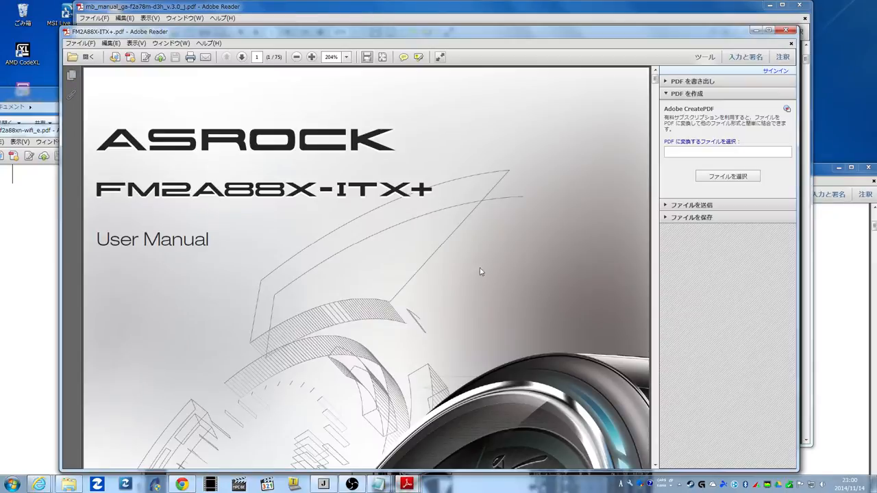
Scroll the ASRock manual, set zoom to 100%, and switch to the F2A78M-D3H document.
scroll(down, 3)
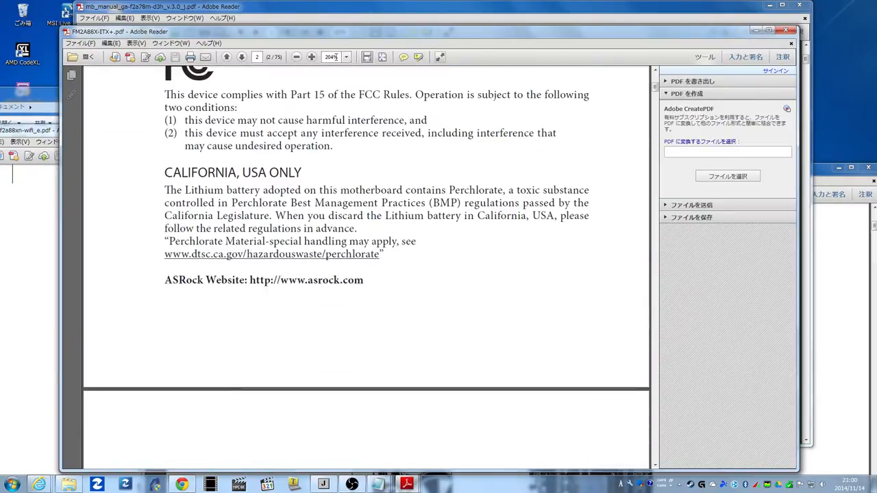
click(352, 57)
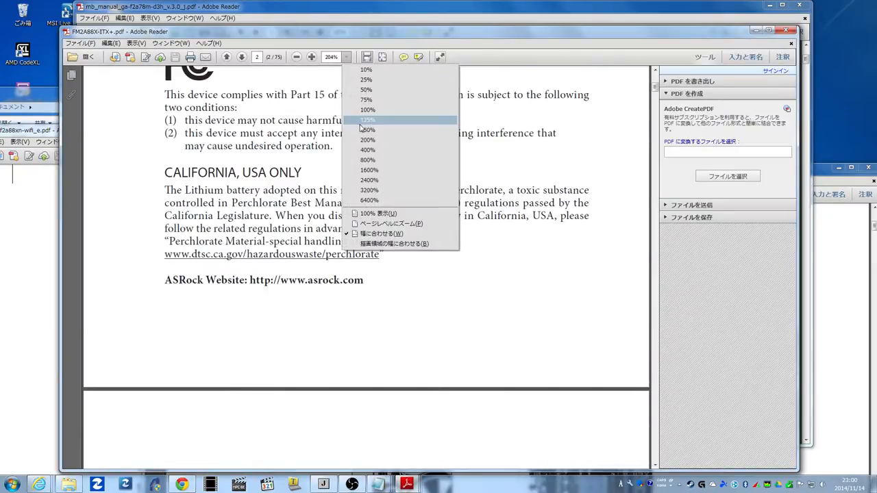
click(365, 110)
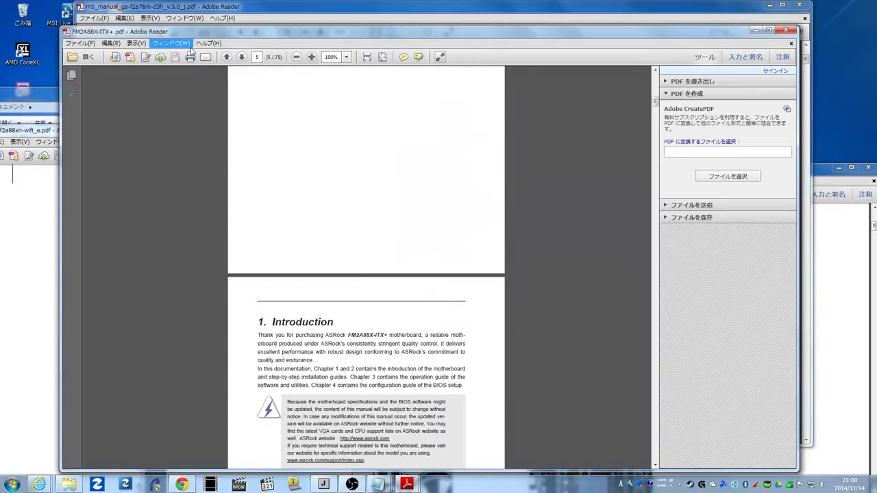
click(138, 44)
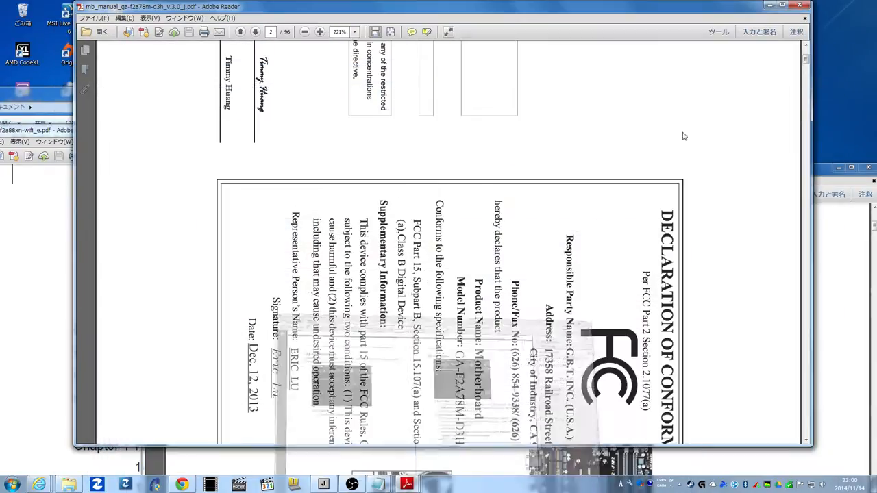
Switch the F2A78M-D3H manual to Two-Page View and scroll ahead to page 29.
click(140, 15)
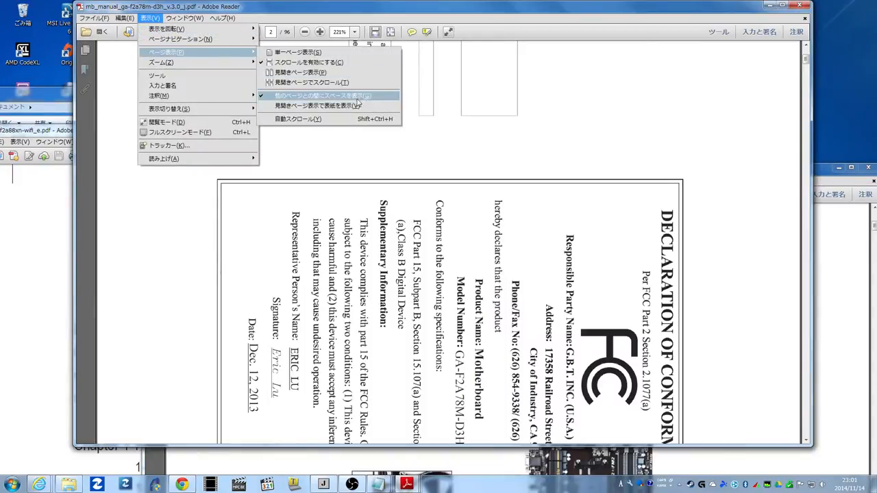
click(331, 95)
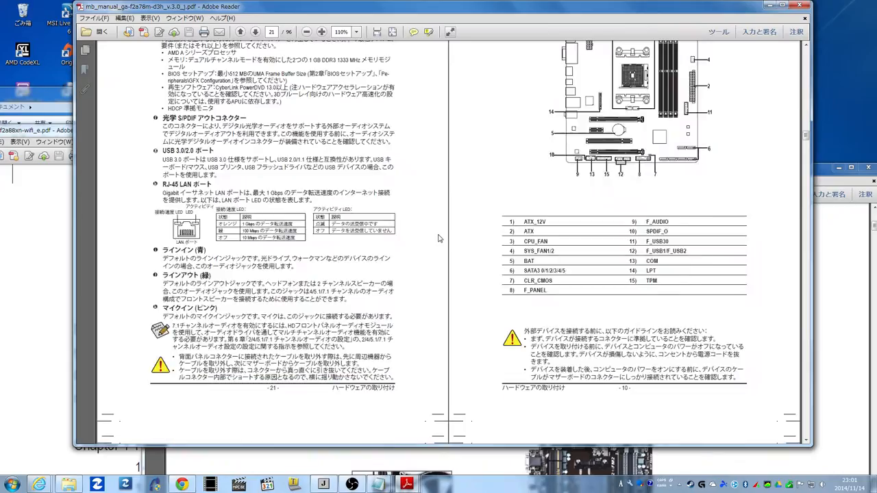
scroll(down, 3)
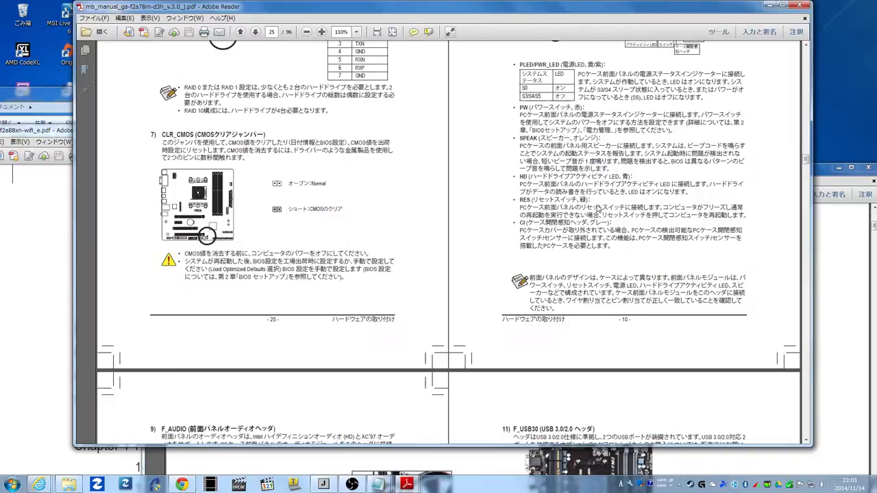
click(352, 32)
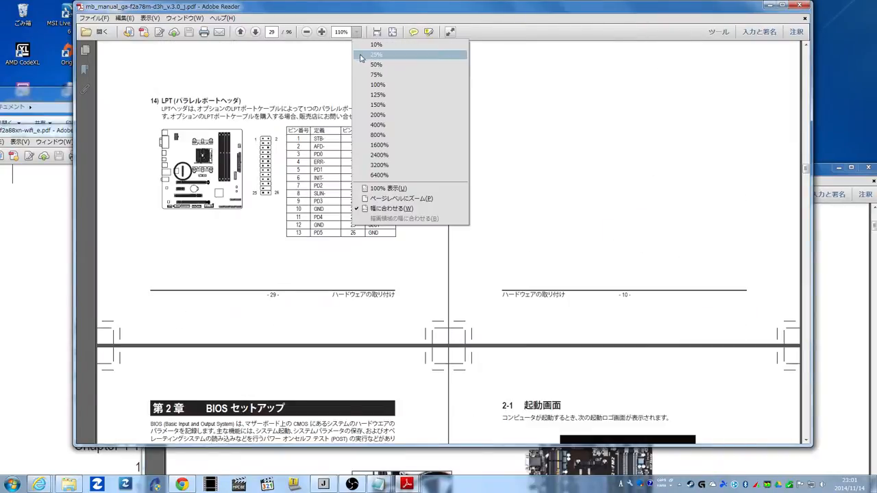